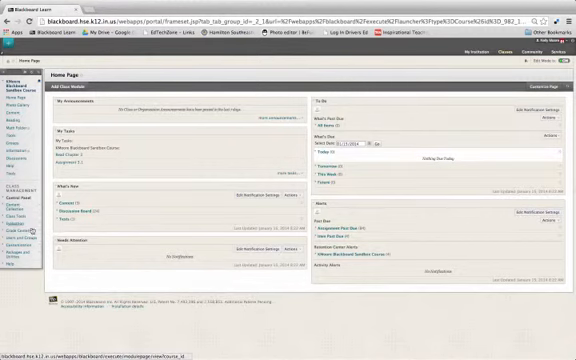
{"action": "mouse_move", "coordinate": [18, 248]}
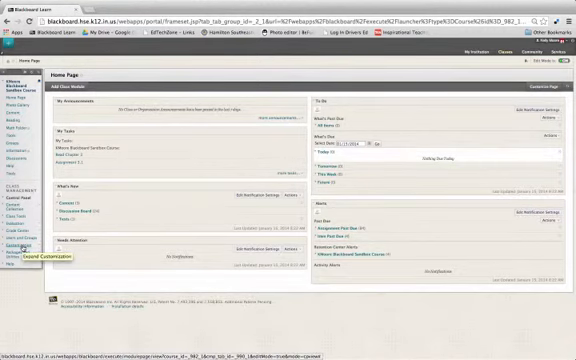
Expand the Customization menu in the sandbox course's Control Panel
{"action": "left_click", "coordinate": [20, 239]}
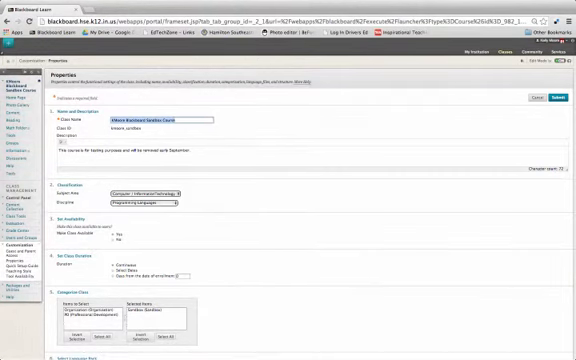
Place the cursor in the Course Name field on the Properties page
{"action": "left_click", "coordinate": [195, 119]}
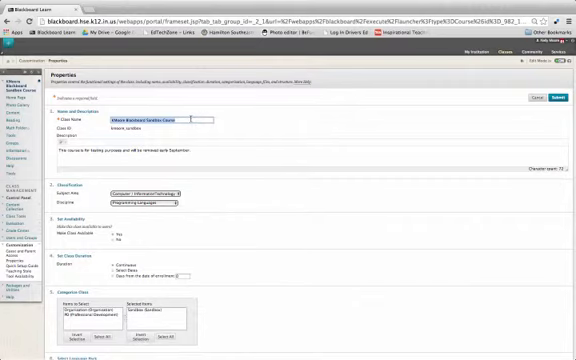